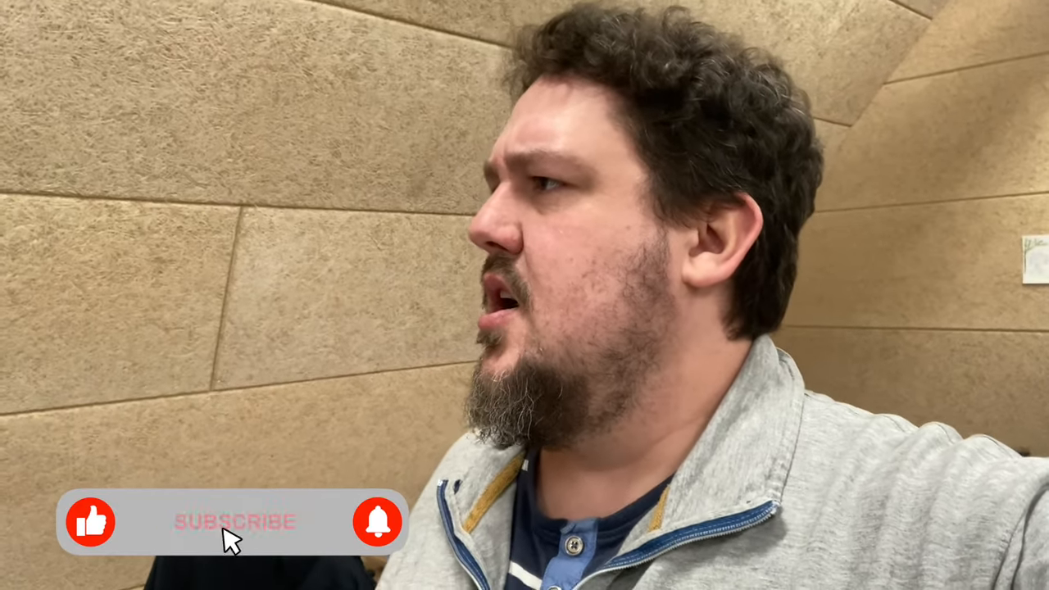
Click the overlay's Subscribe button so the bottom-left banner switches to SUBSCRIBED
left_click(235, 521)
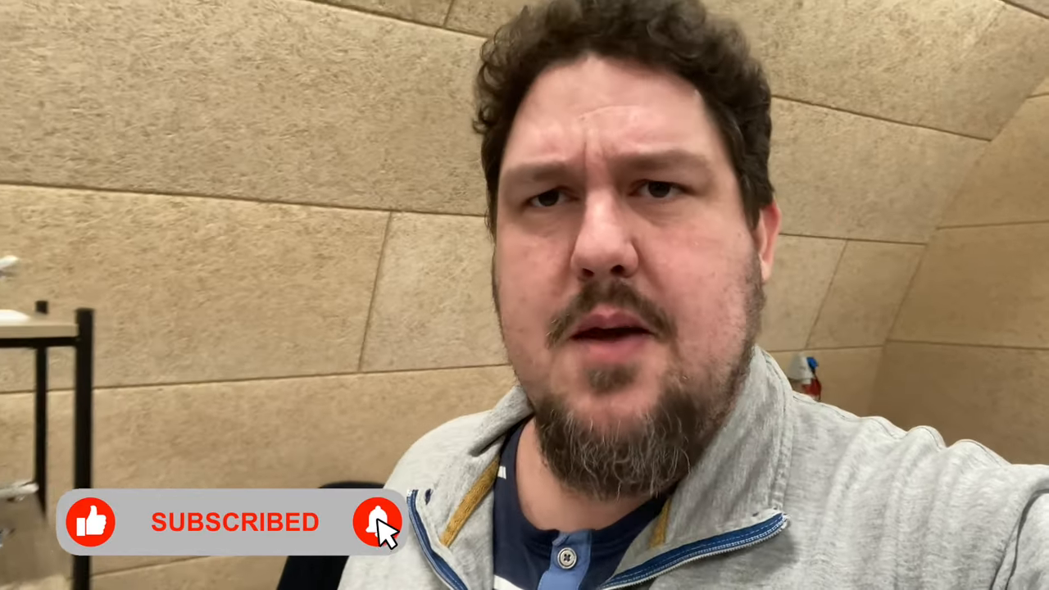